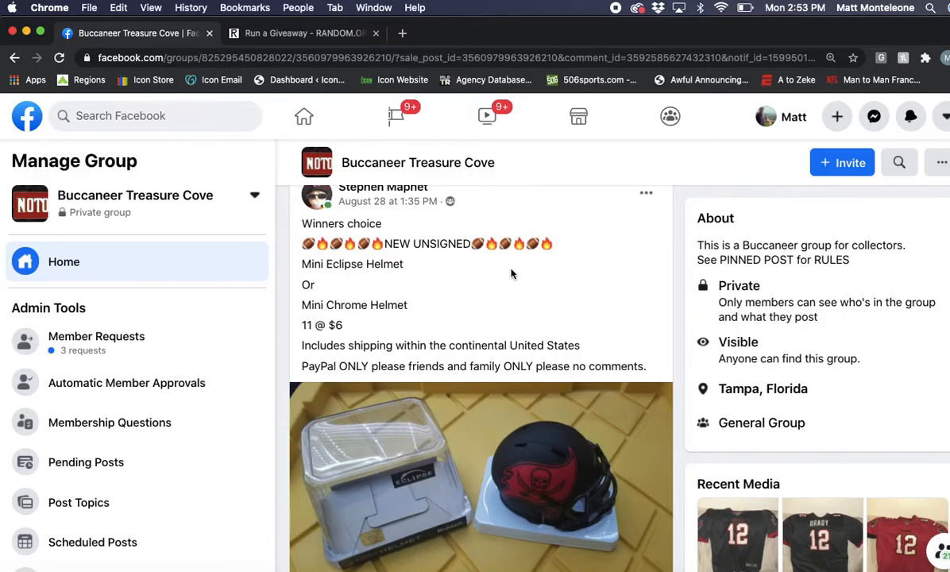
mouse_move(441, 273)
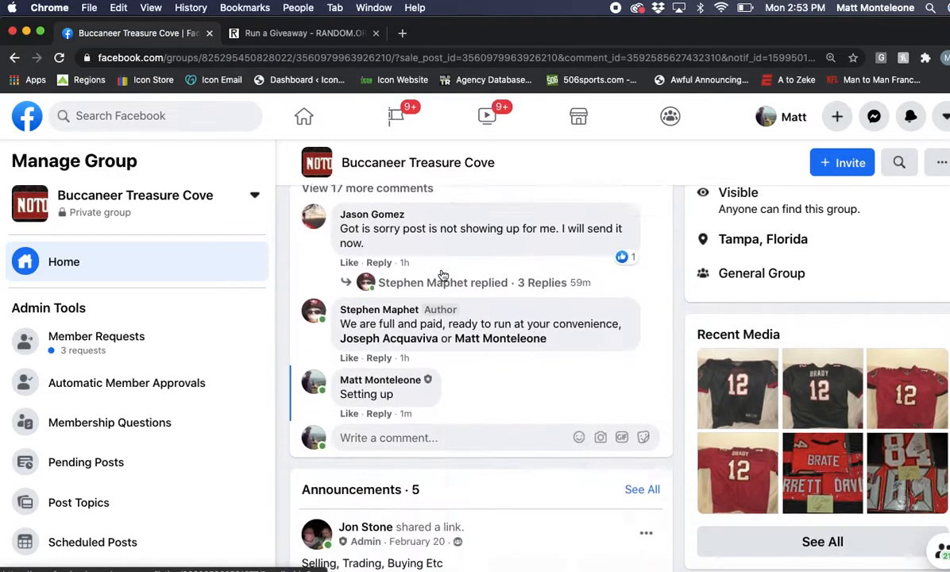
- Check the WC Bucs Minis giveaway form, then return to the group post's eleven-name spot list
left_click(302, 33)
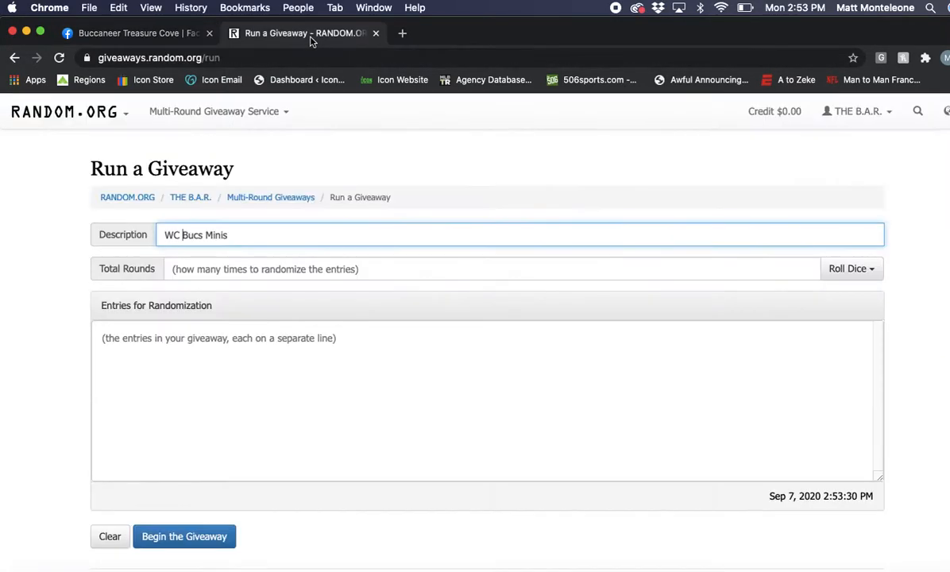
left_click(135, 32)
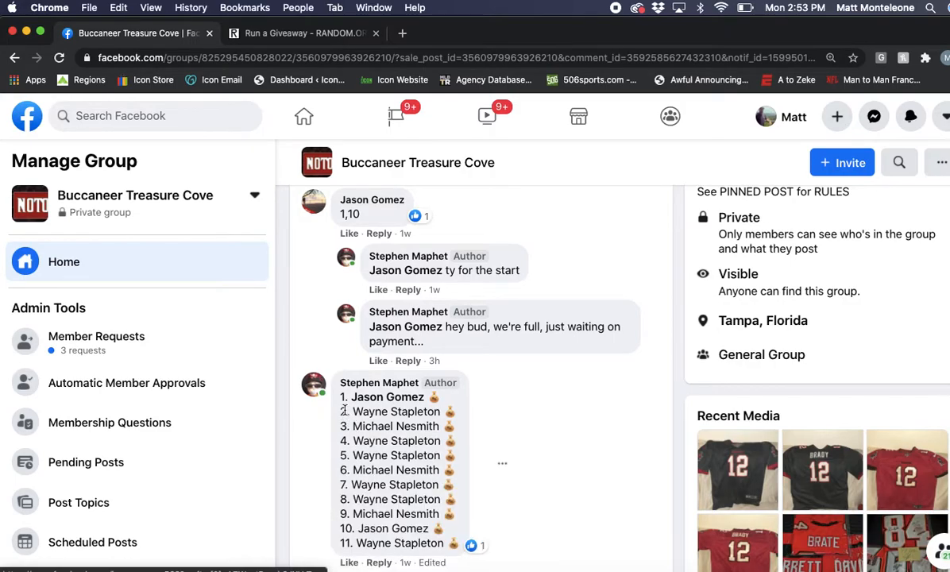
- Copy the numbered list of eleven spot holders, comment 'Live', and return to the giveaway form
left_click_drag(343, 397, 454, 543)
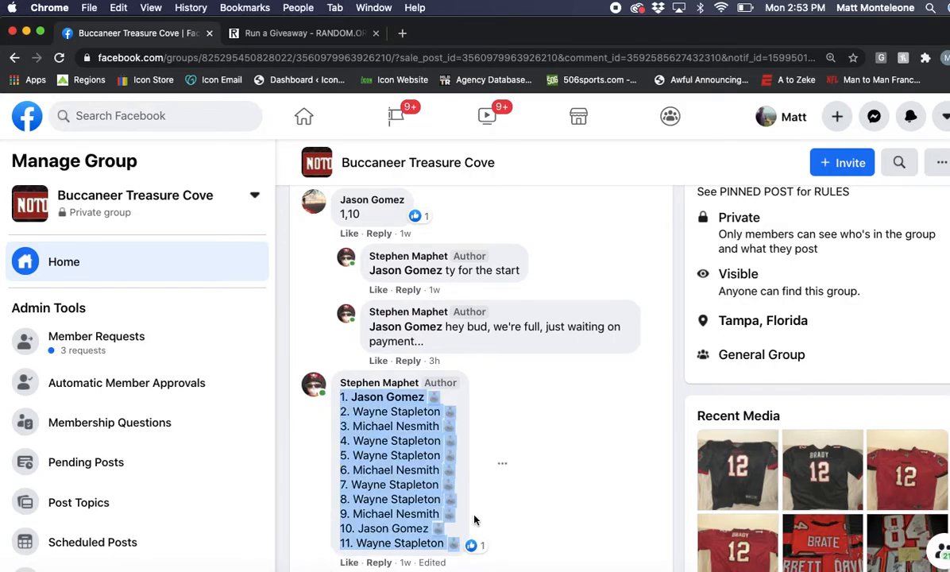
scroll("down", 3)
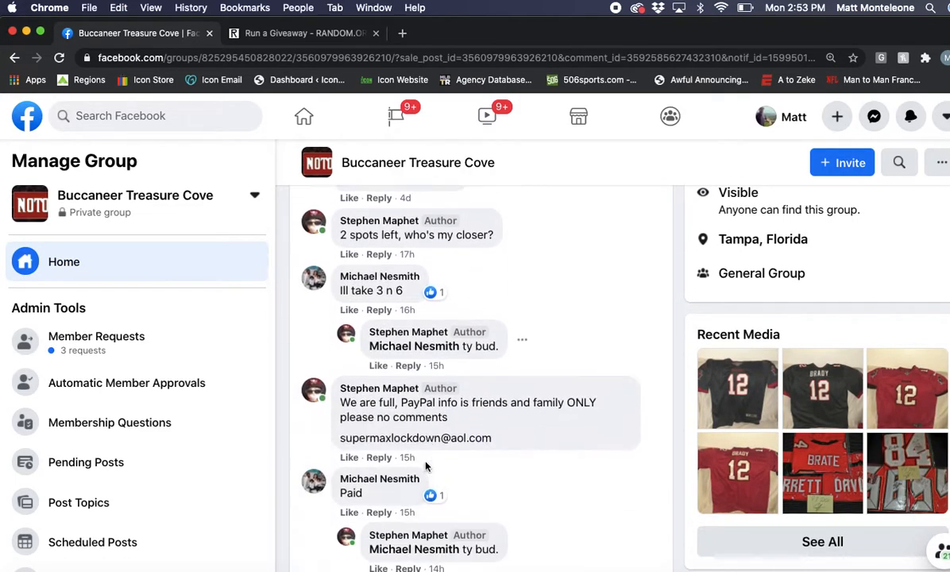
scroll("down", 3)
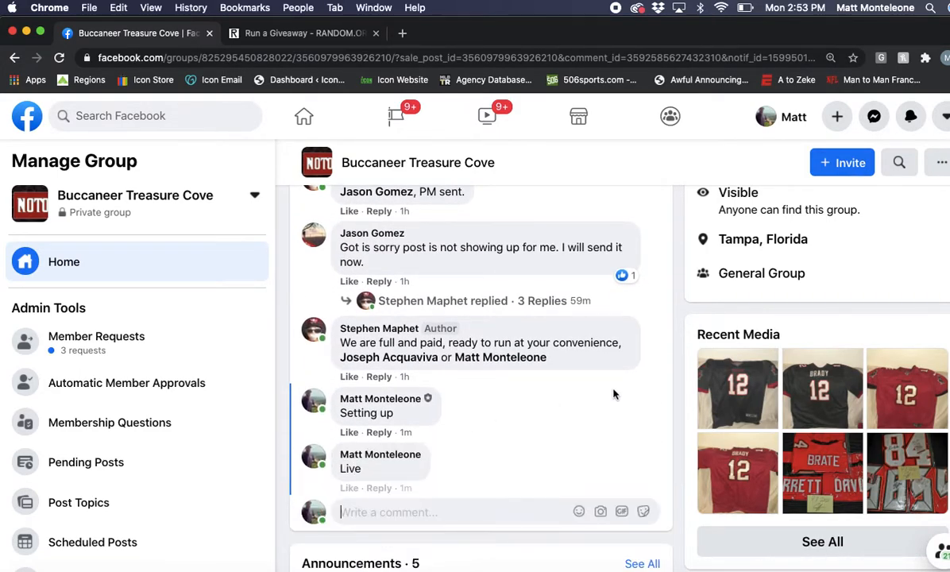
mouse_move(407, 488)
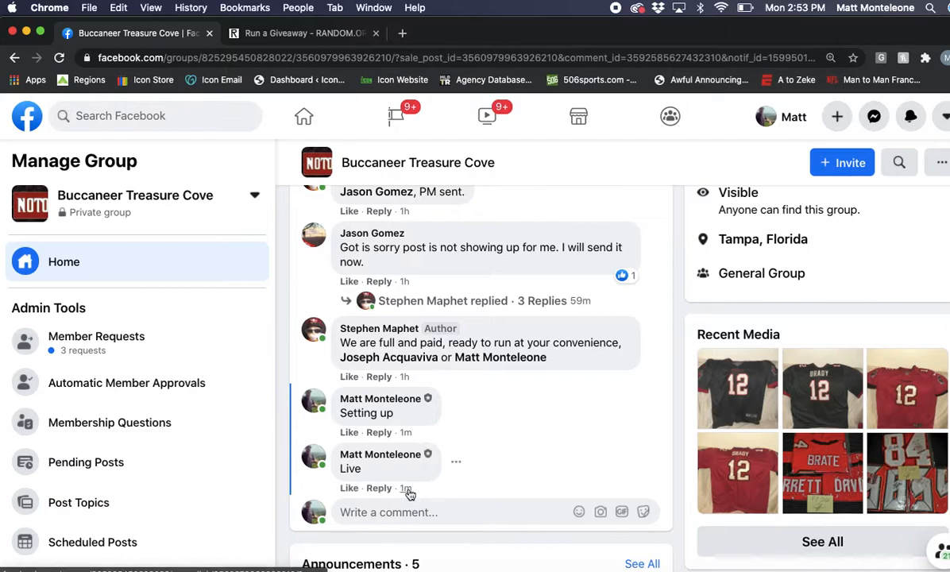
left_click(305, 32)
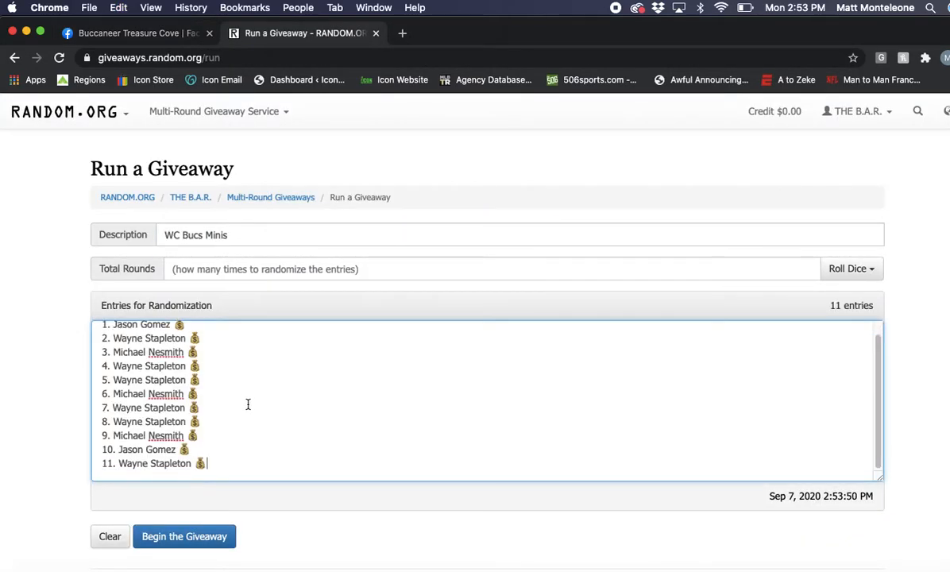
- Dice-roll the round count, rerolling to get 7, and begin the giveaway for the eleven entries
left_click(848, 267)
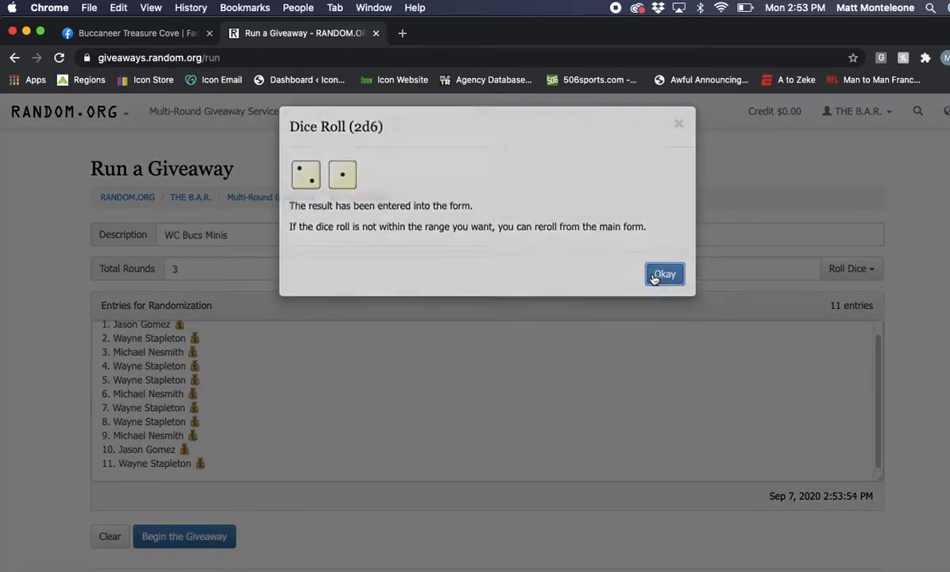
left_click(664, 274)
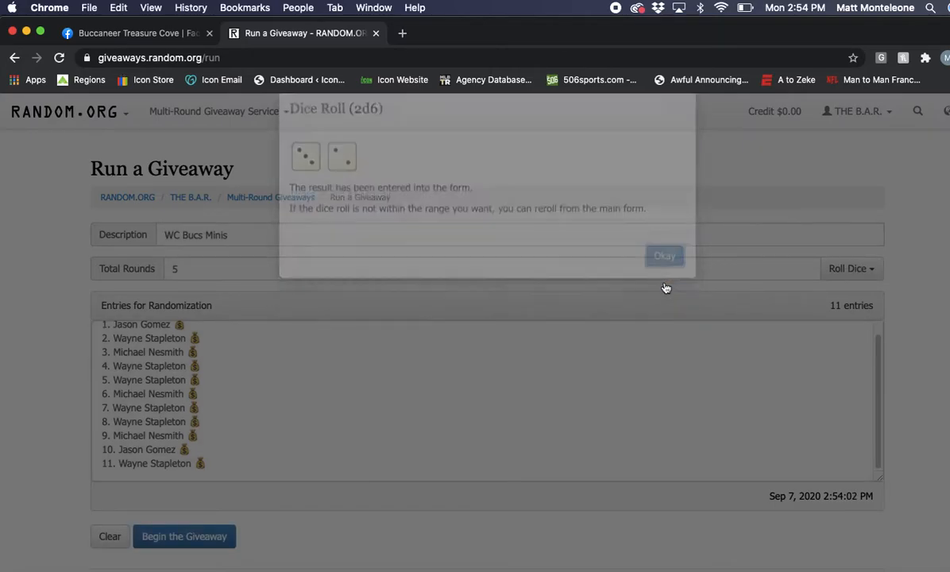
left_click(664, 254)
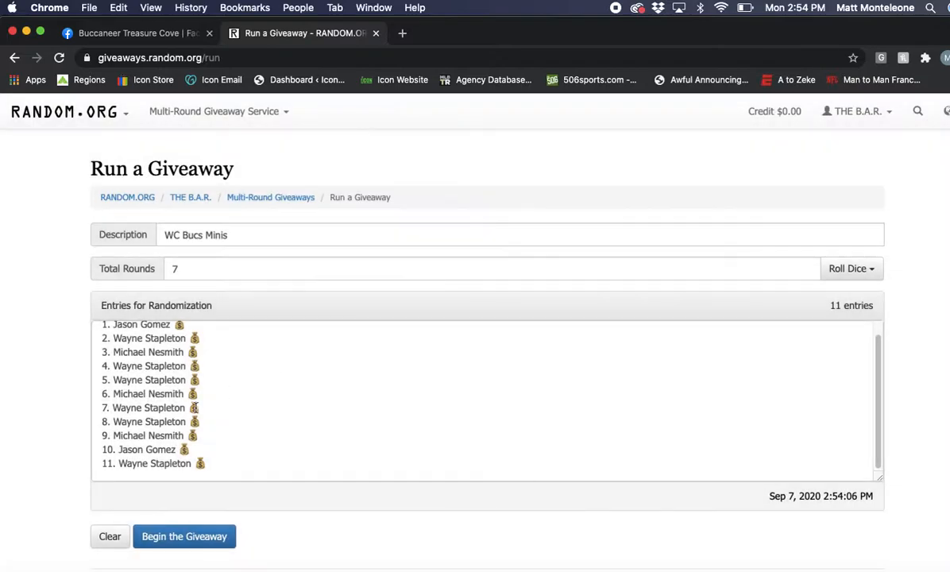
left_click(184, 536)
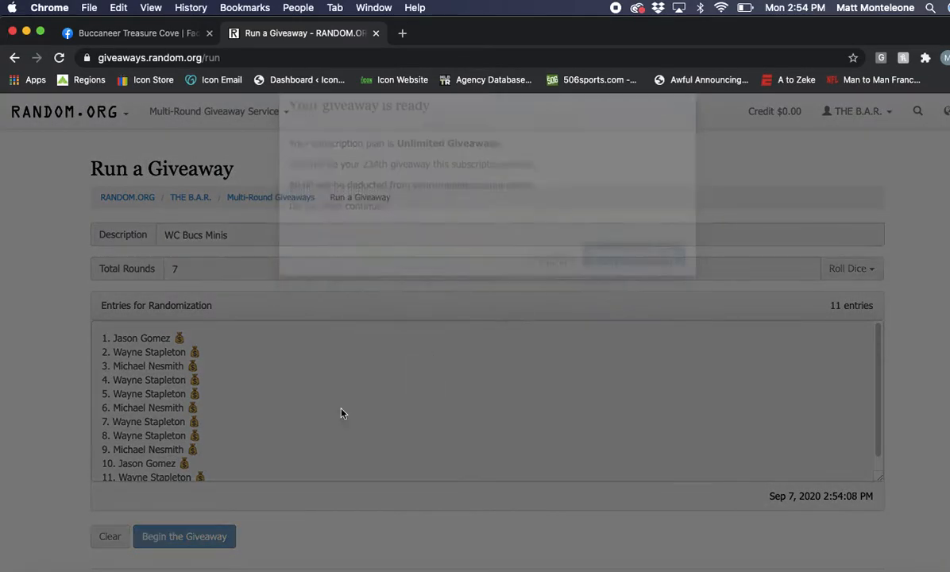
- Run all seven randomization rounds to completion
left_click(184, 537)
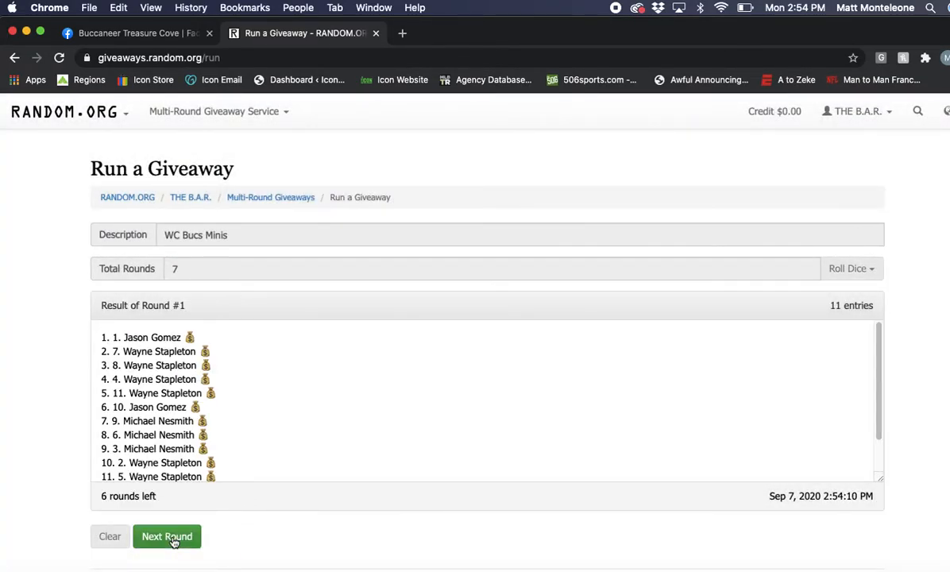
left_click(167, 537)
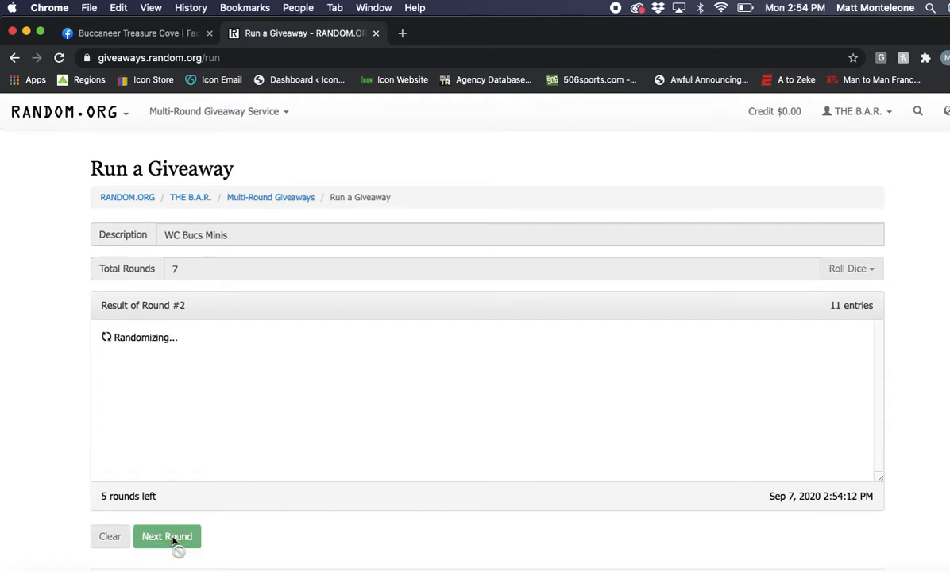
left_click(167, 537)
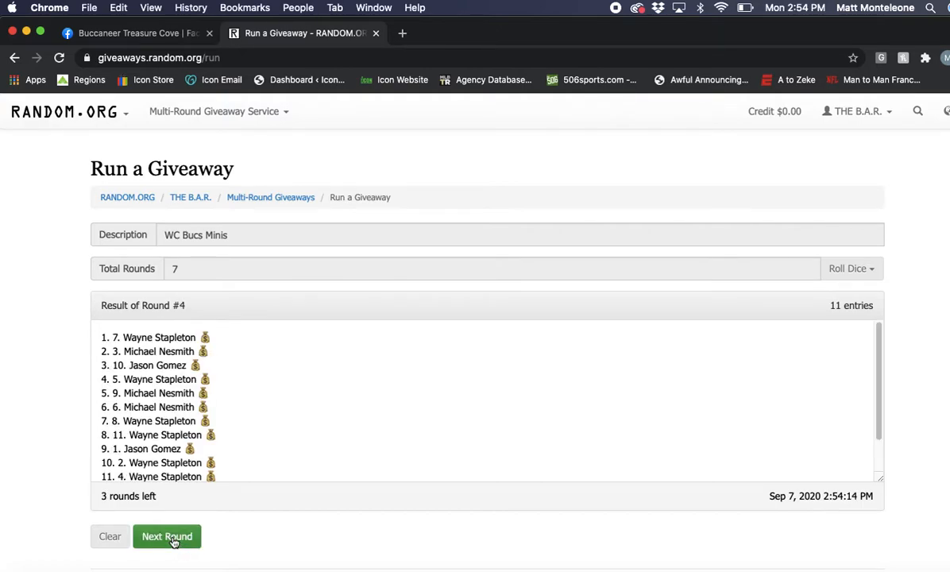
left_click(167, 537)
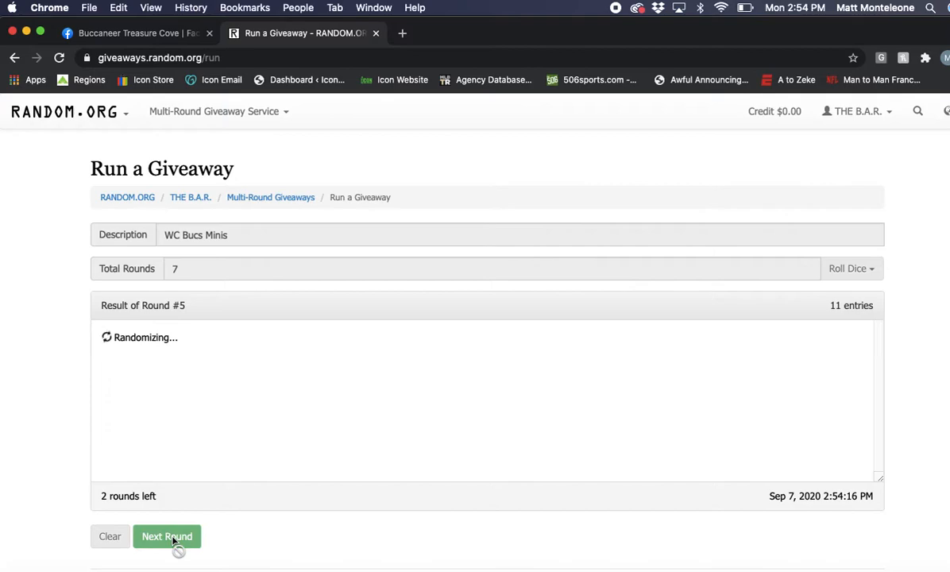
left_click(166, 537)
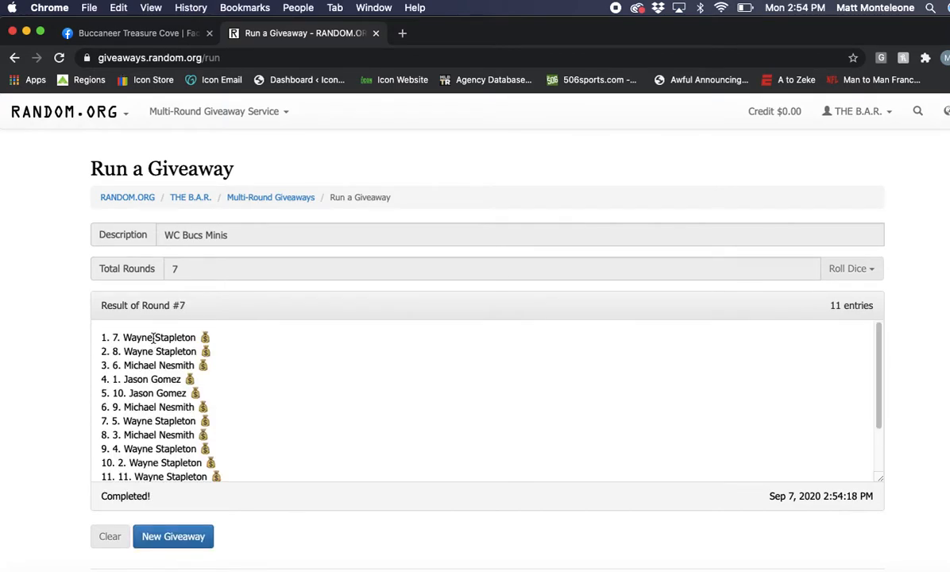
- Open the verification page for giveaway code skwydi and review the results
scroll("down", 3)
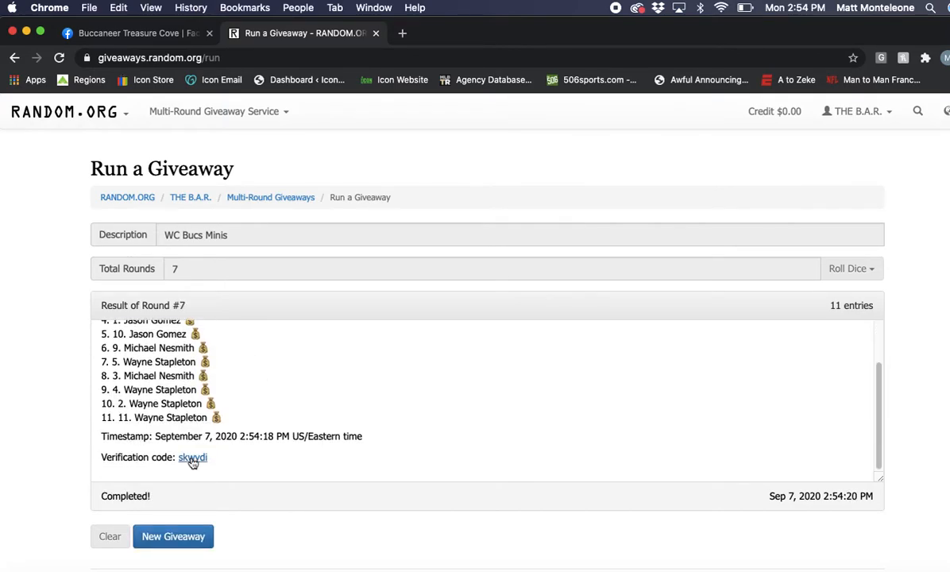
left_click(192, 457)
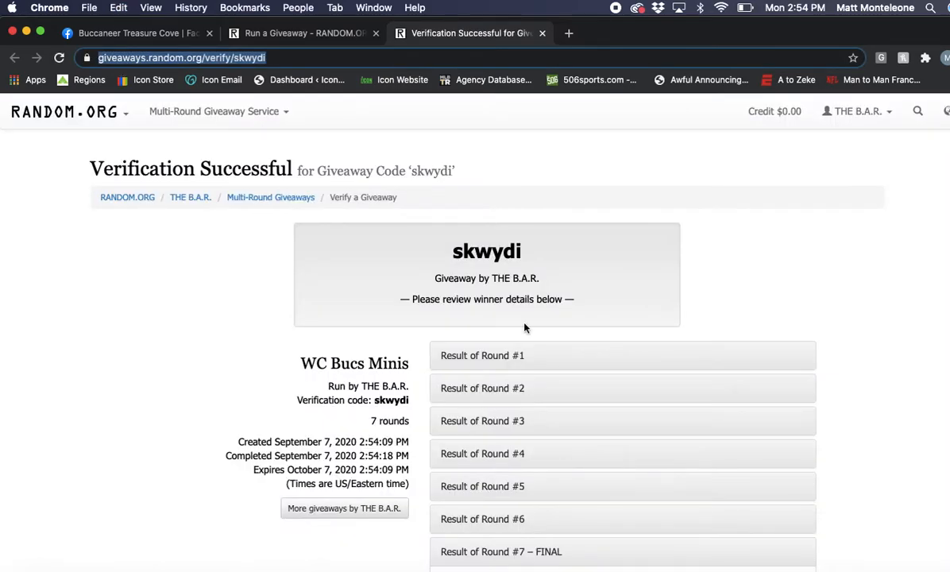
scroll("down", 3)
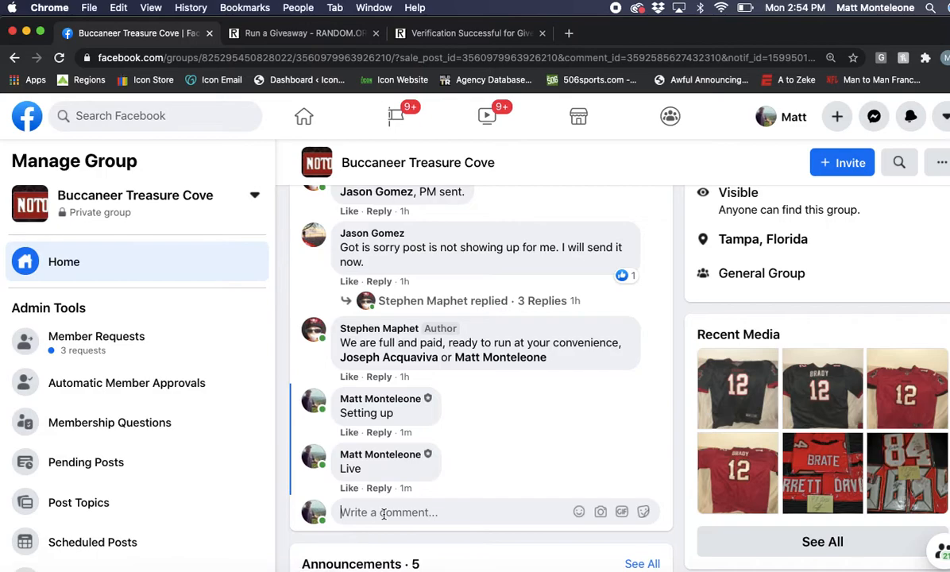
- Post the skwydi verification link and a 'Done' comment in the group thread
type("Done")
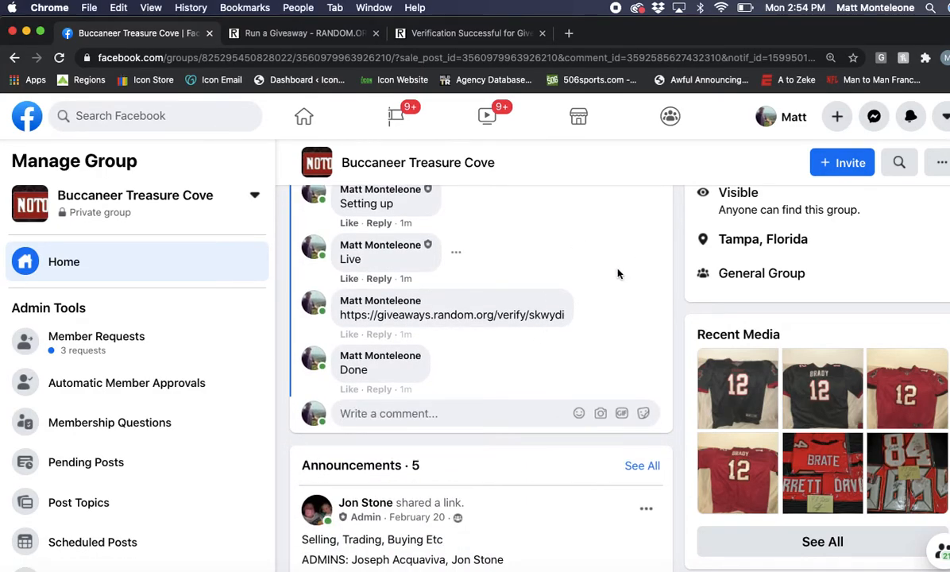
mouse_move(405, 394)
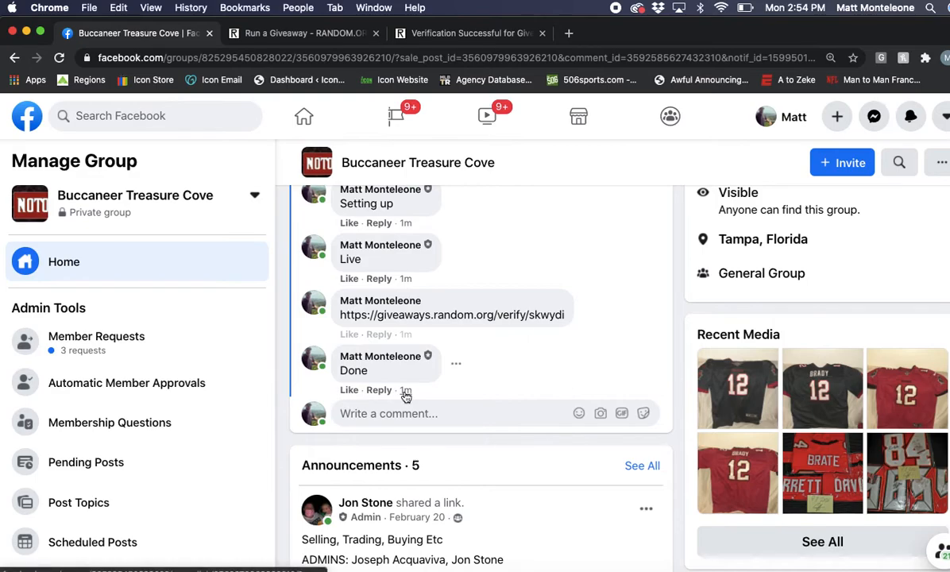